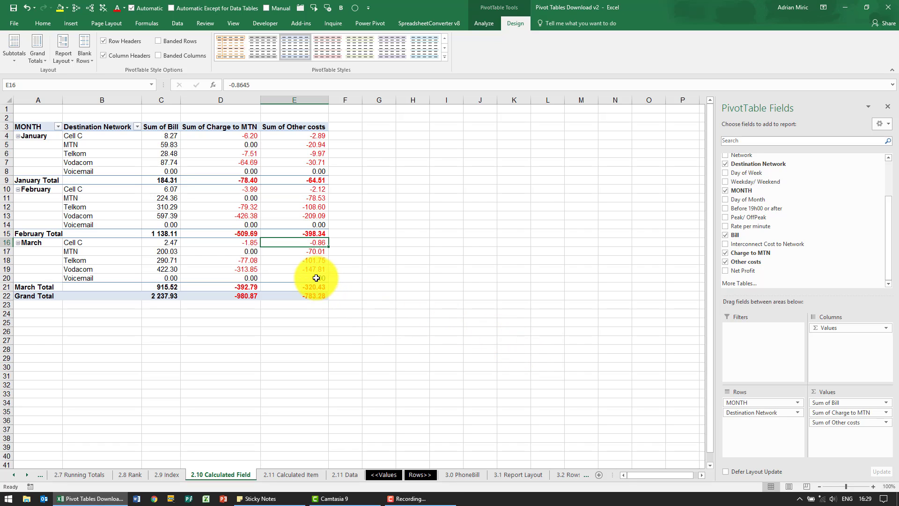
pyautogui.moveTo(55, 189)
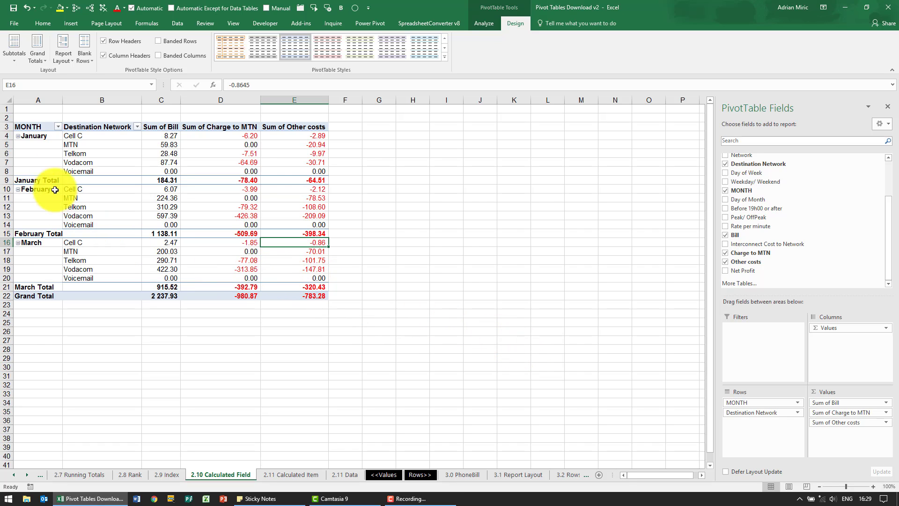
pyautogui.moveTo(112, 192)
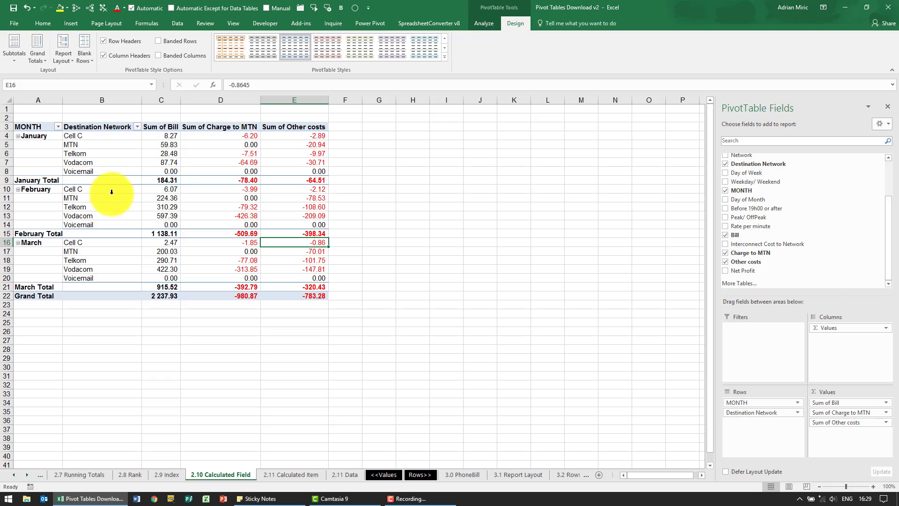
pyautogui.moveTo(258, 180)
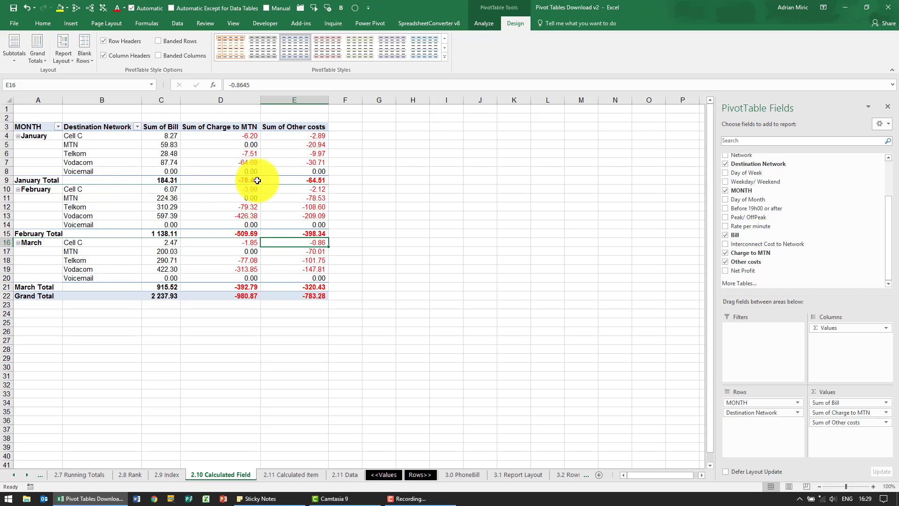
pyautogui.moveTo(296, 239)
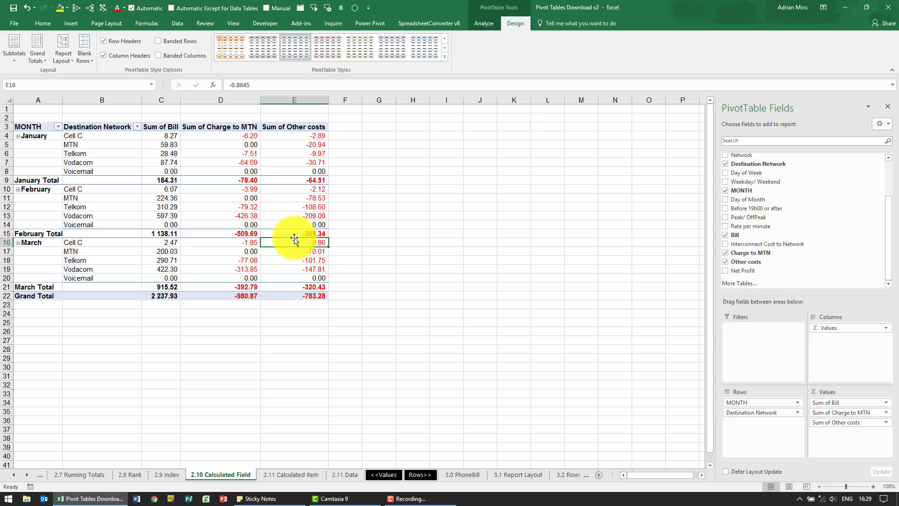
pyautogui.moveTo(164, 138)
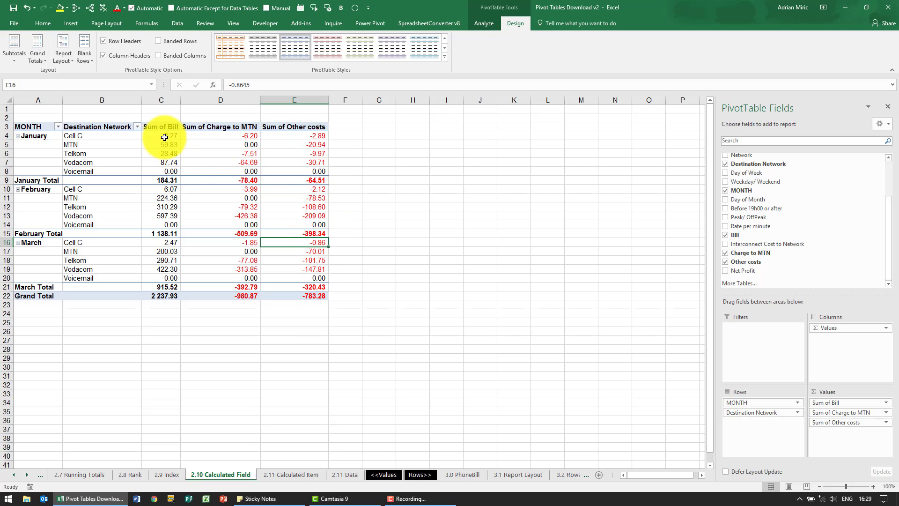
# Type a test =sum formula into a cell, then delete it.
pyautogui.click(160, 135)
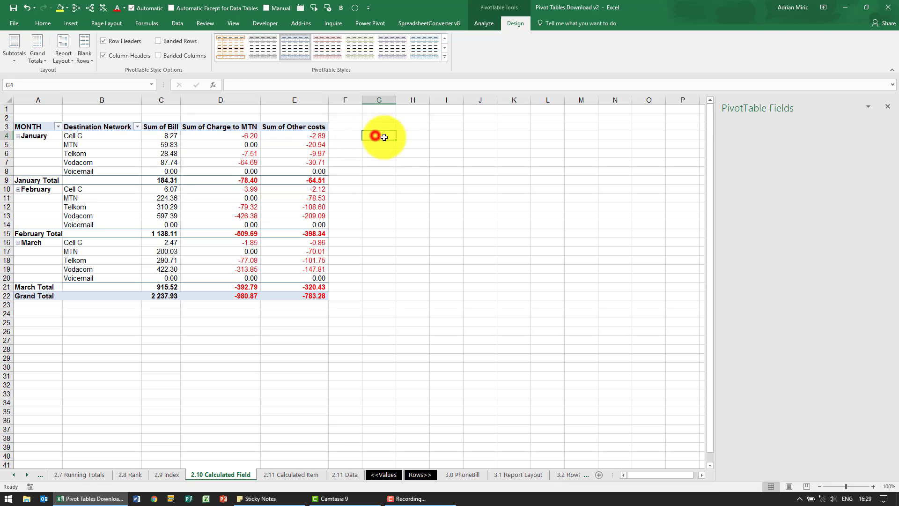
pyautogui.write('=sum')
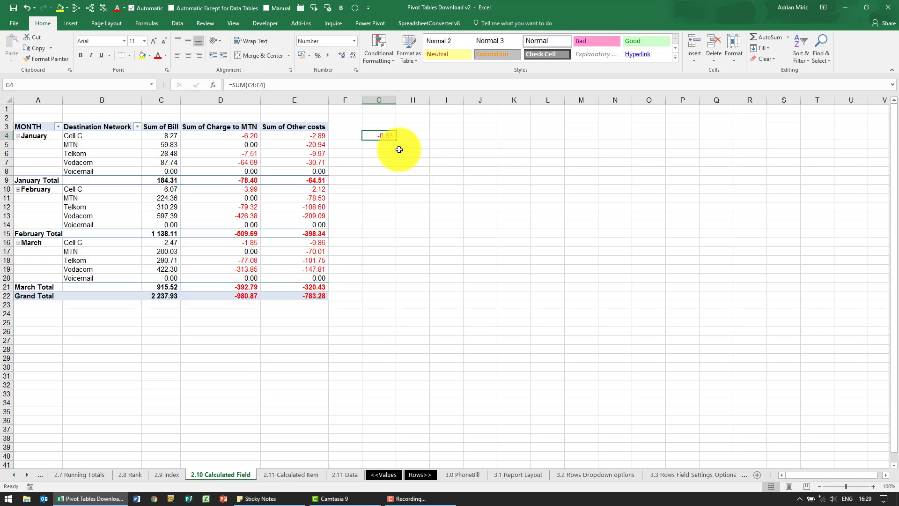
pyautogui.press('Delete')
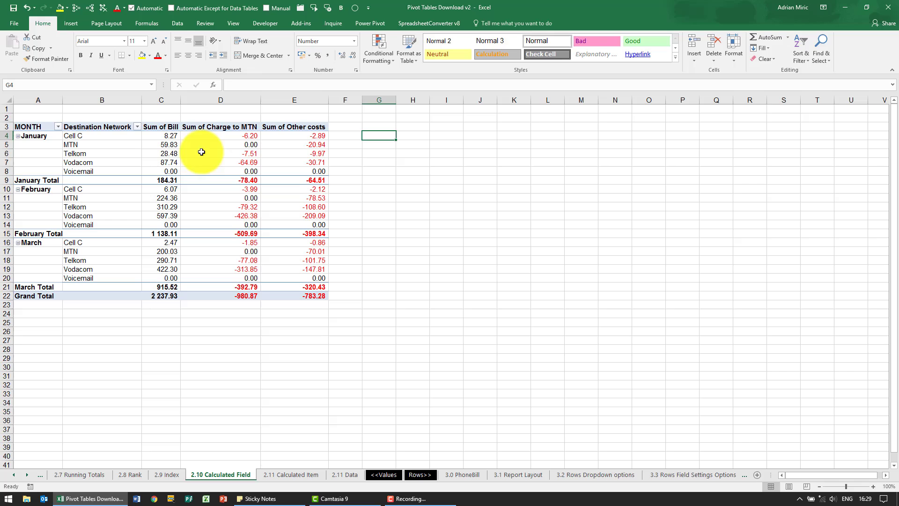
# Select a Sum of Bill value and open the Insert Calculated Field dialog from PivotTable Analyze.
pyautogui.click(221, 153)
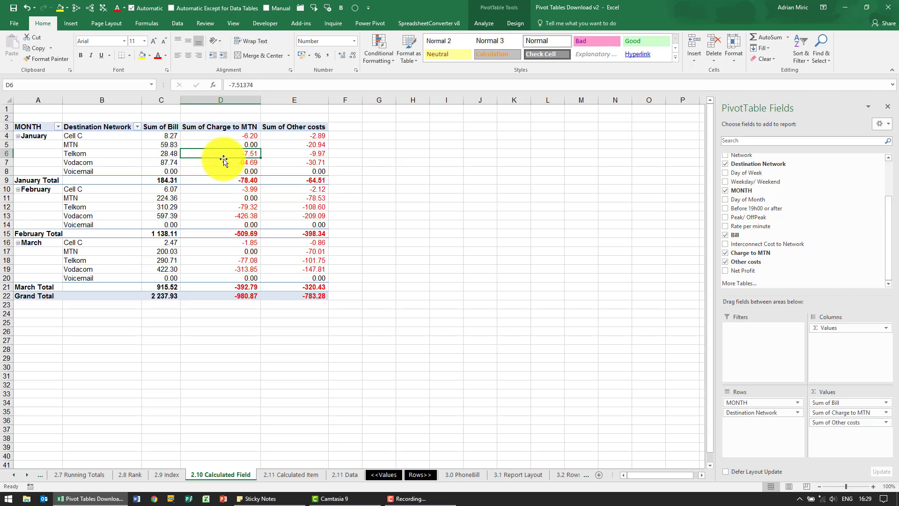
pyautogui.moveTo(277, 160)
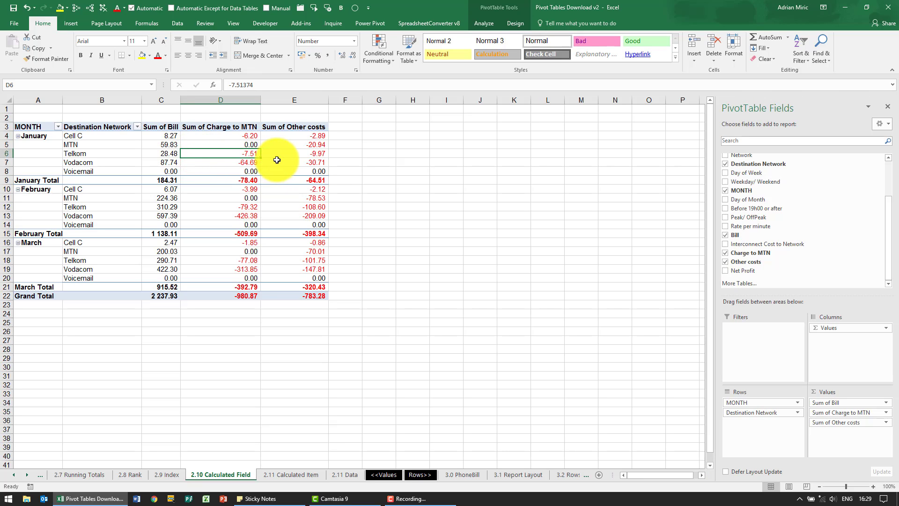
pyautogui.moveTo(294, 153)
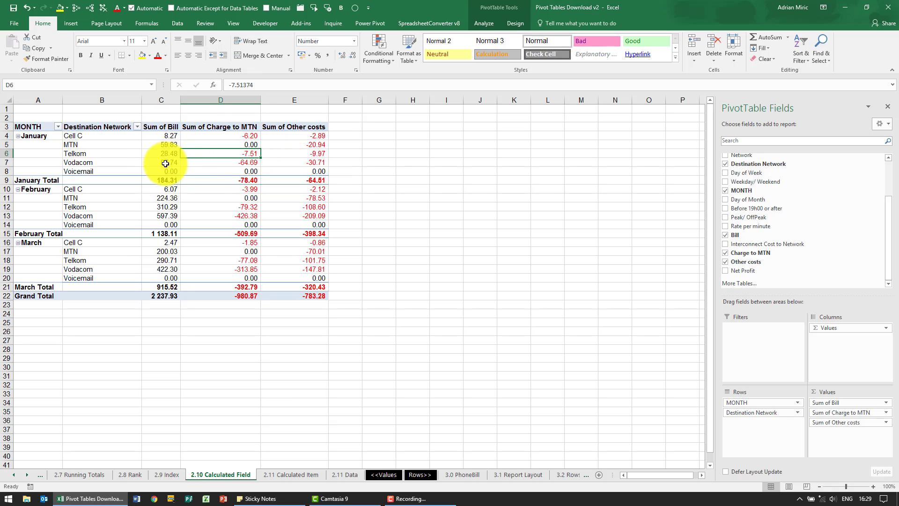
pyautogui.moveTo(279, 173)
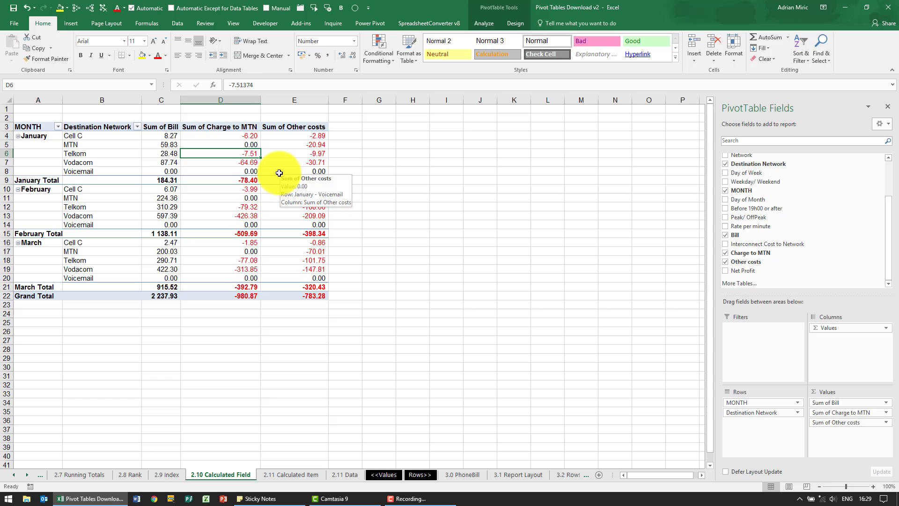
pyautogui.click(161, 144)
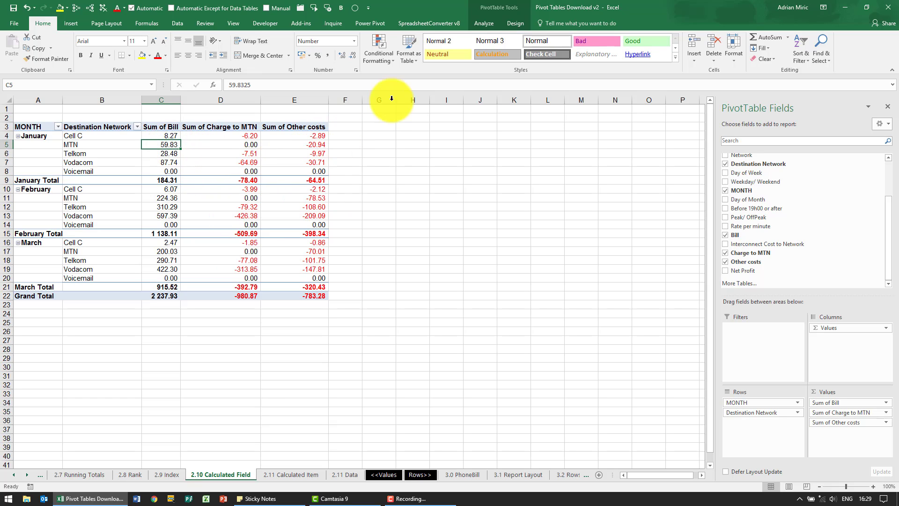
pyautogui.click(483, 23)
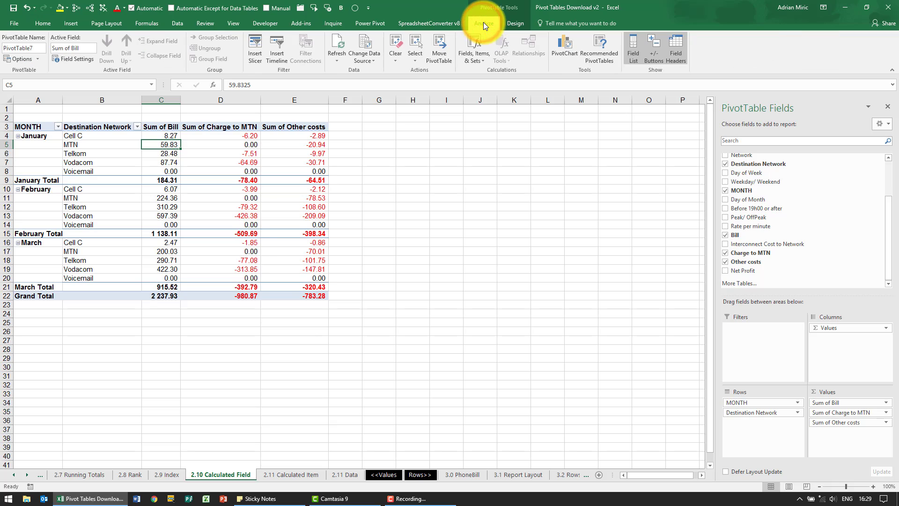
pyautogui.click(473, 48)
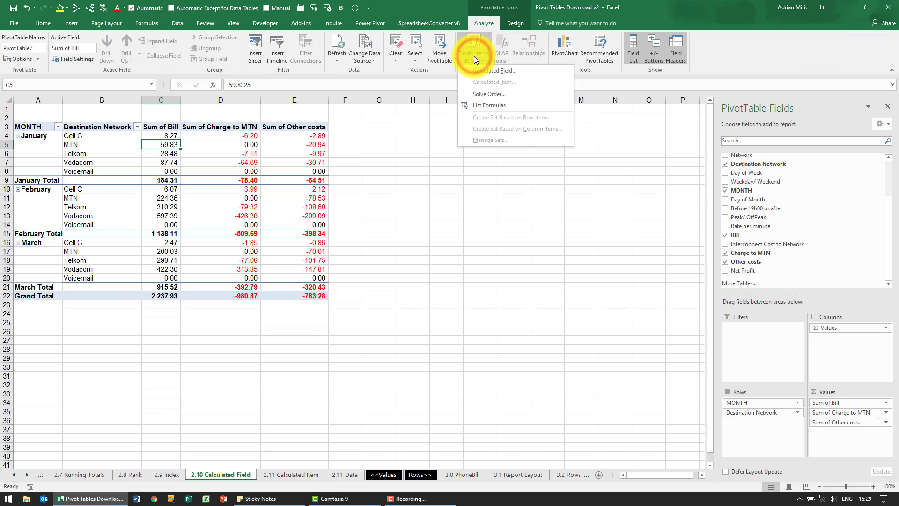
pyautogui.moveTo(495, 69)
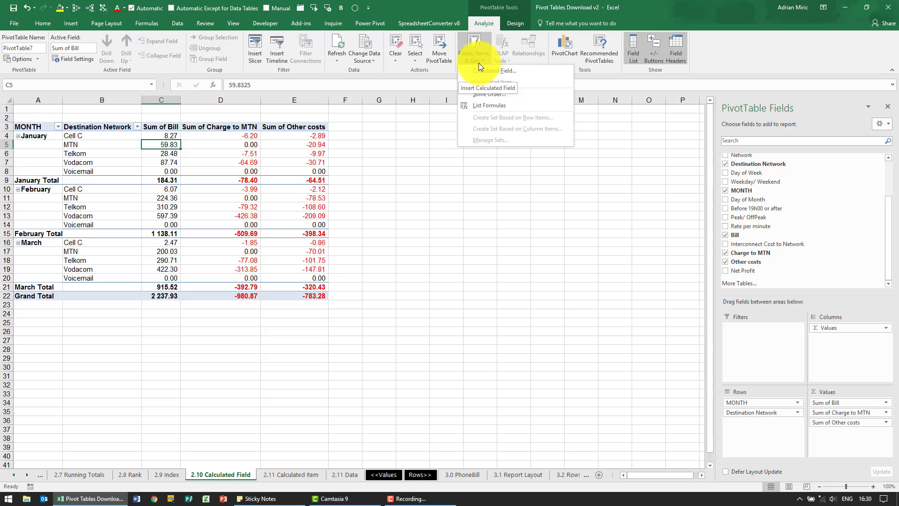
pyautogui.moveTo(498, 71)
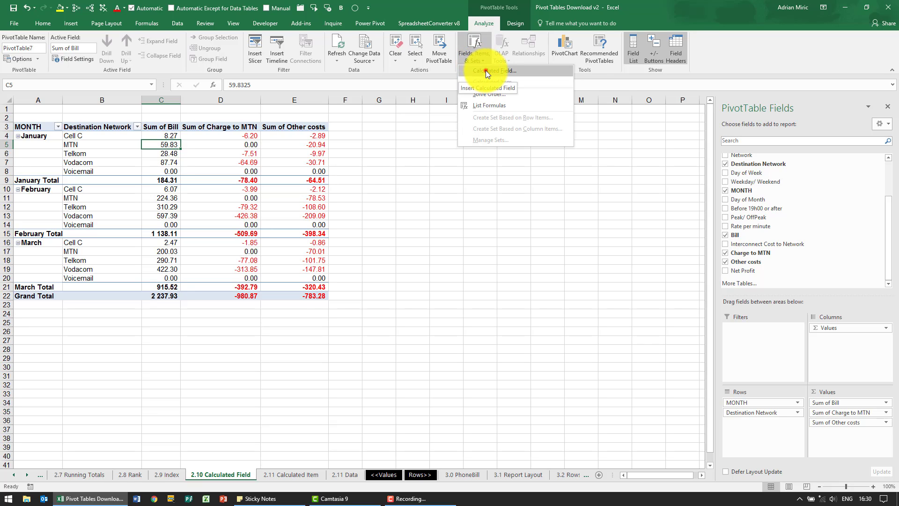
pyautogui.click(497, 70)
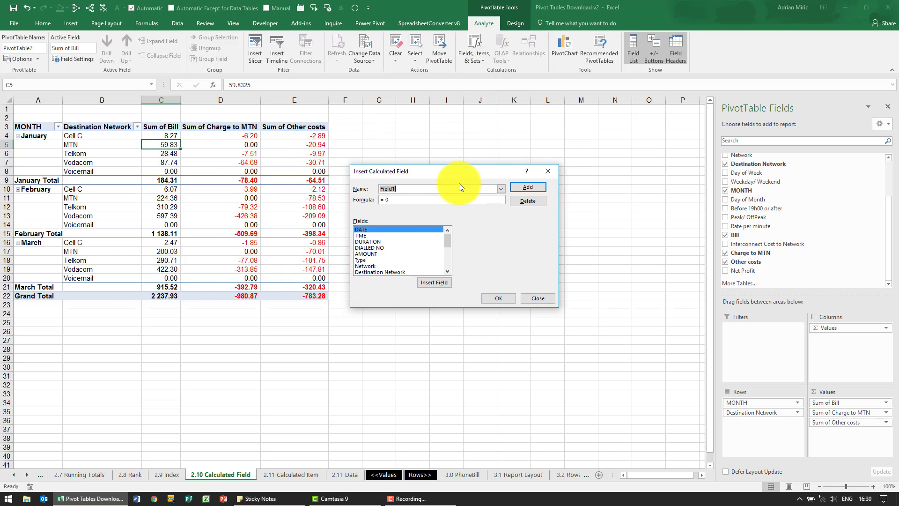
# Name the field NetProfit2 with formula Bill + Charge to MTN + Other costs, and confirm.
pyautogui.write('Ne')
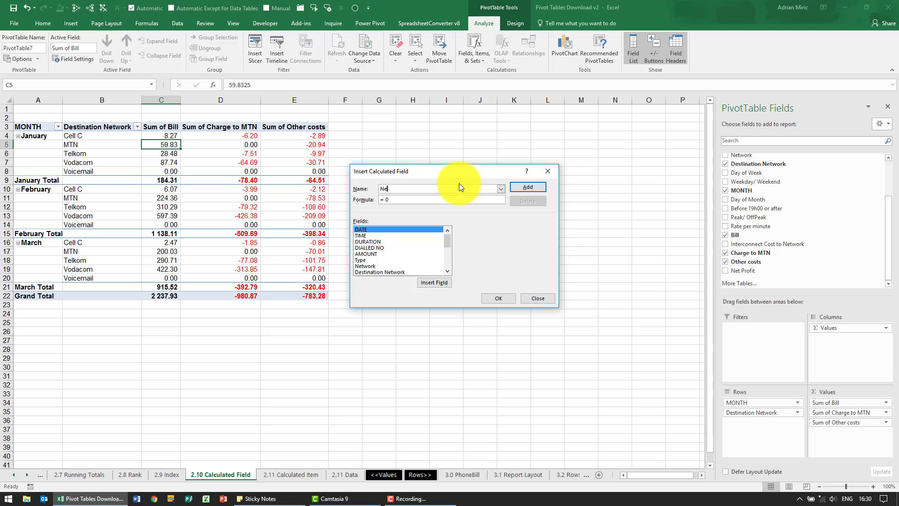
pyautogui.write('tProfit')
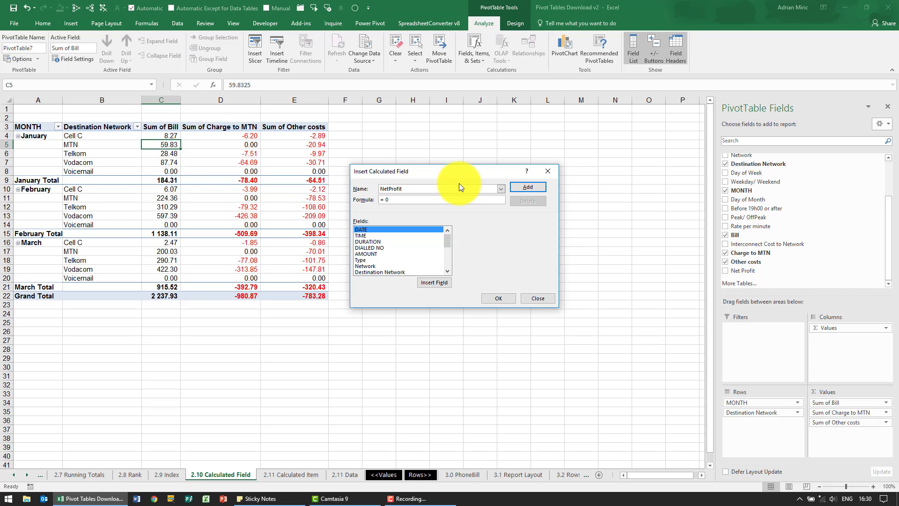
pyautogui.write('2')
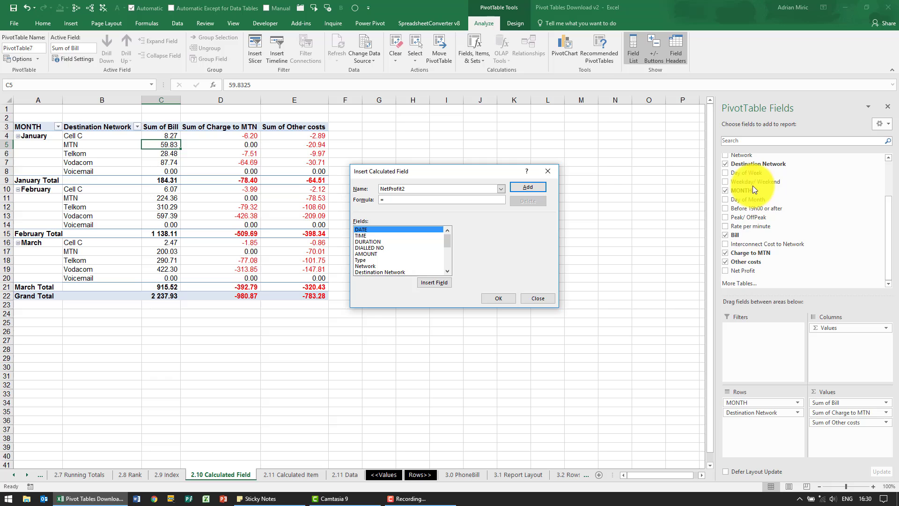
pyautogui.moveTo(386, 267)
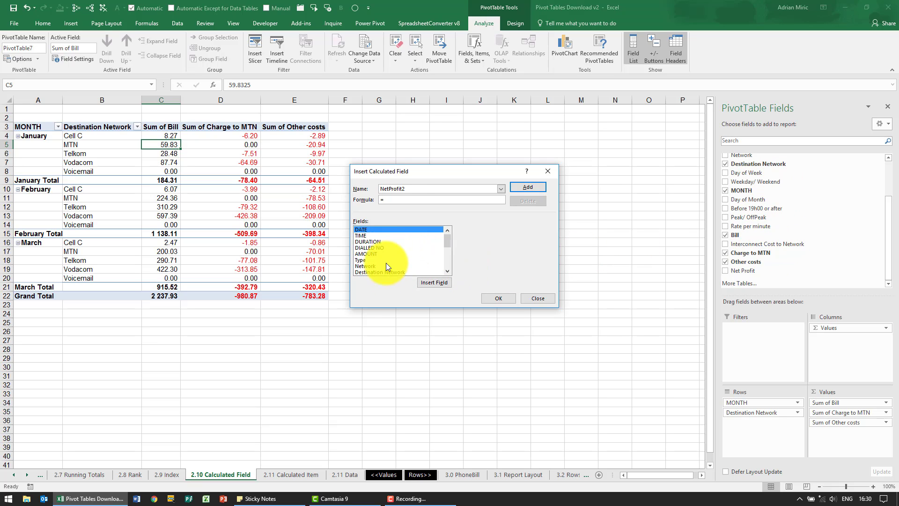
pyautogui.scroll(-3)
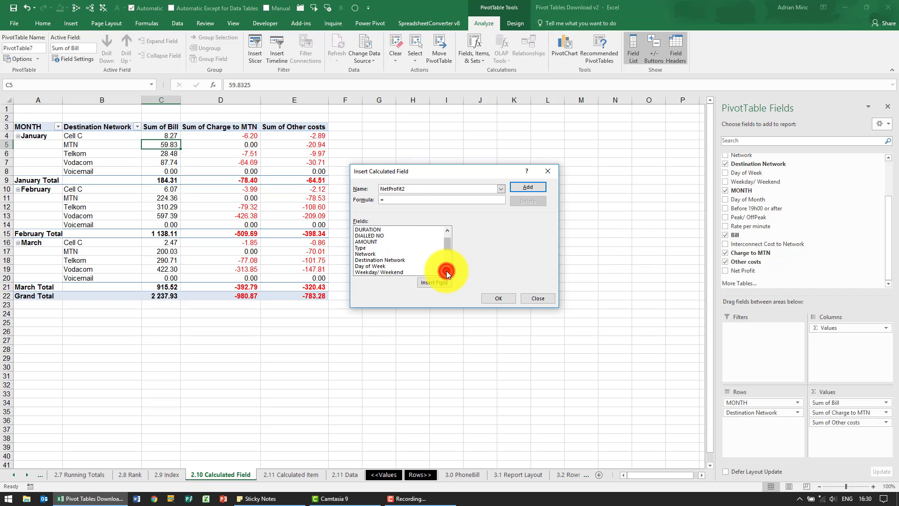
pyautogui.scroll(-3)
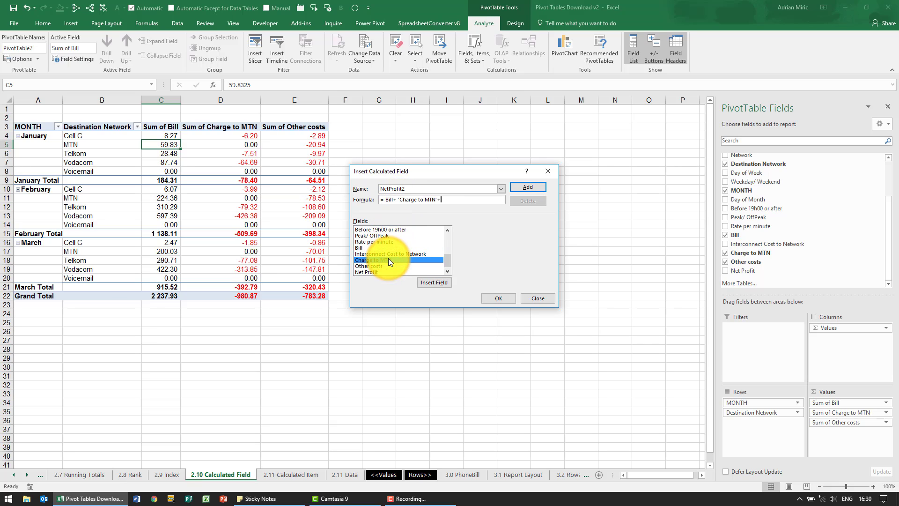
pyautogui.click(434, 282)
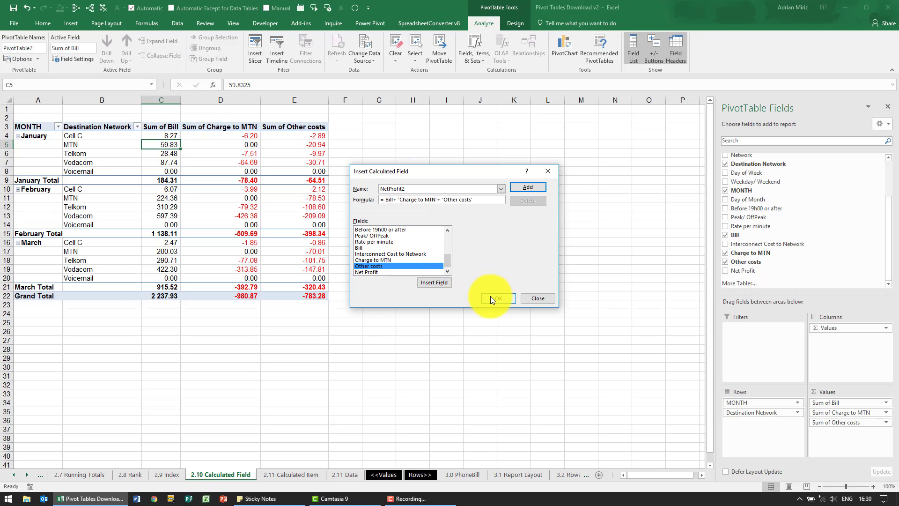
pyautogui.click(494, 299)
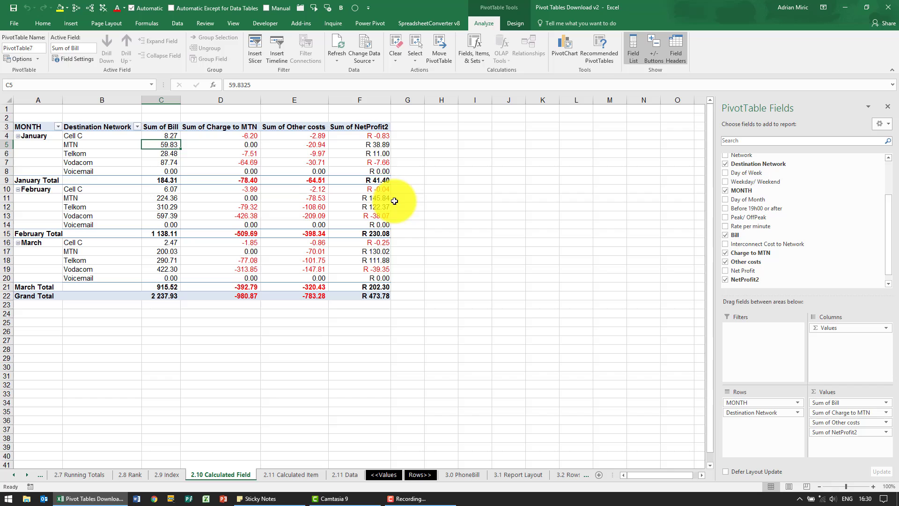
pyautogui.moveTo(327, 156)
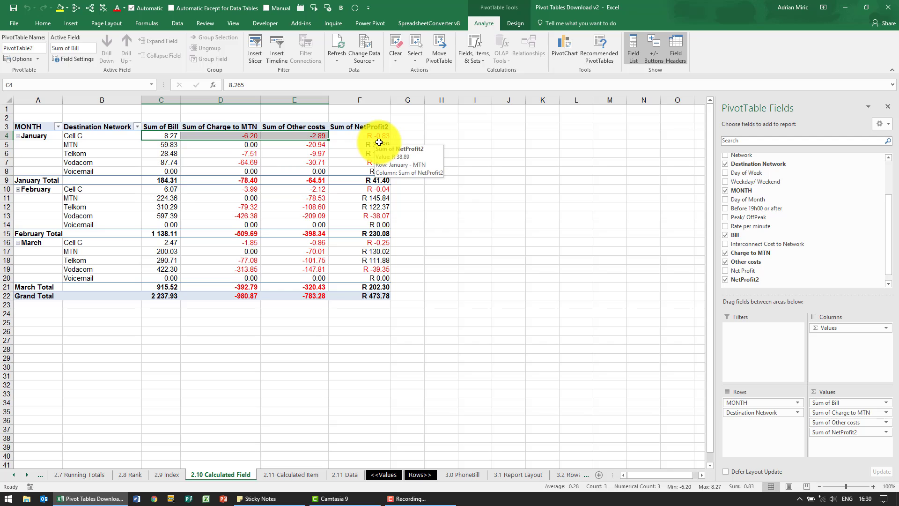
pyautogui.moveTo(425, 301)
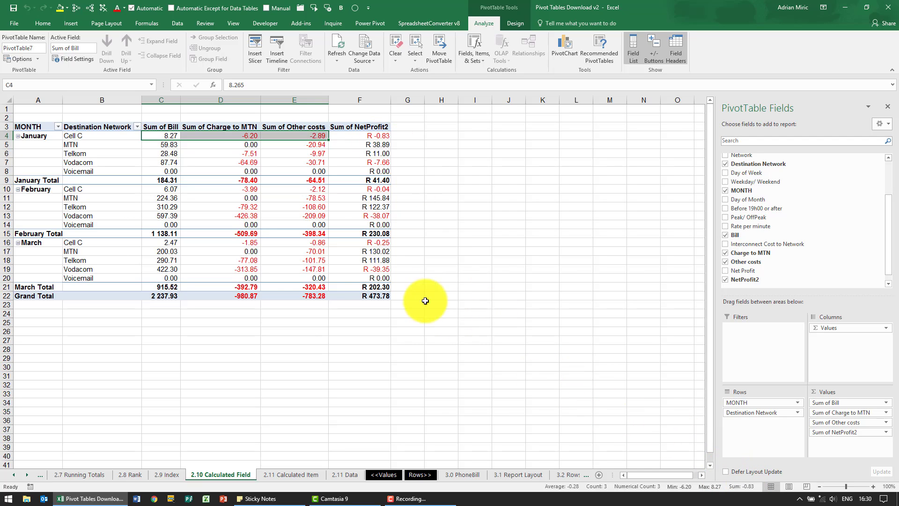
pyautogui.moveTo(333, 175)
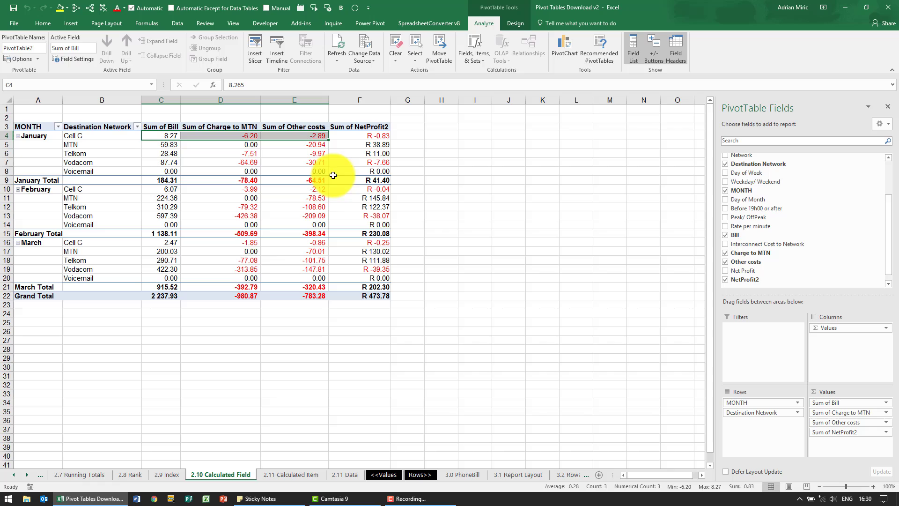
pyautogui.moveTo(355, 148)
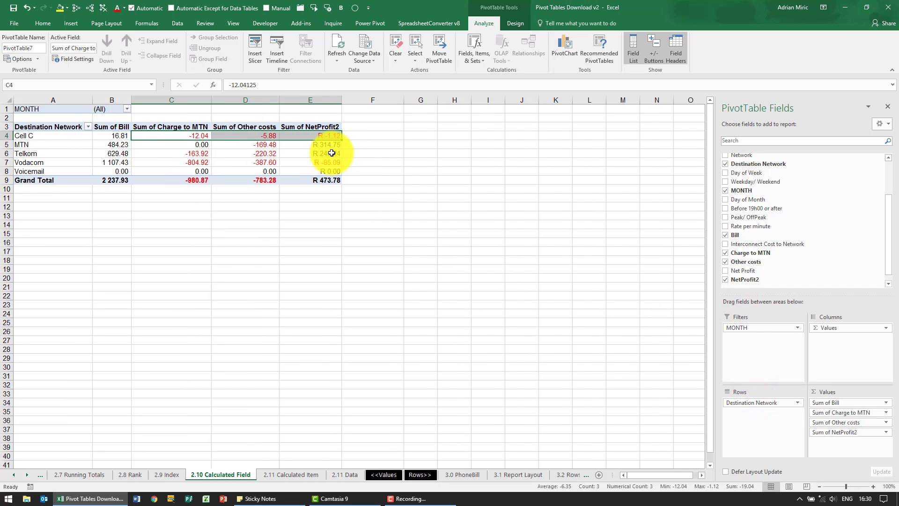
pyautogui.moveTo(685, 322)
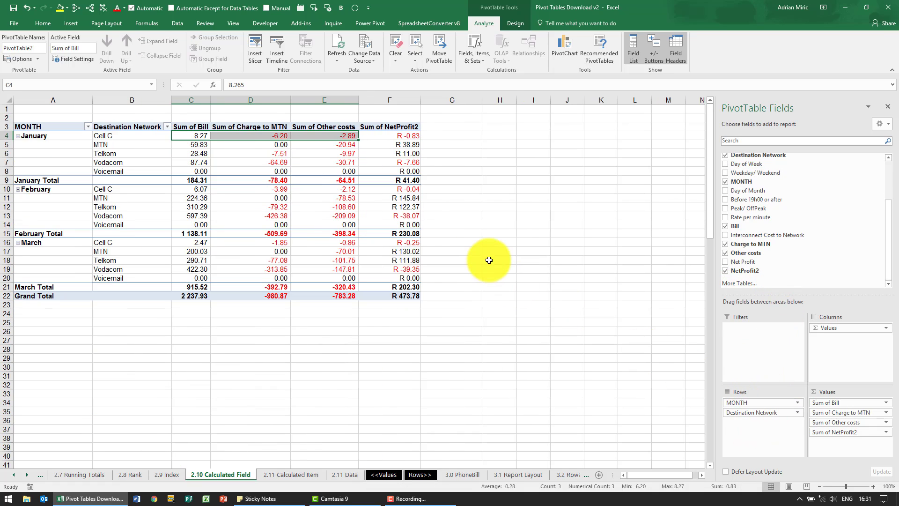
pyautogui.moveTo(301, 180)
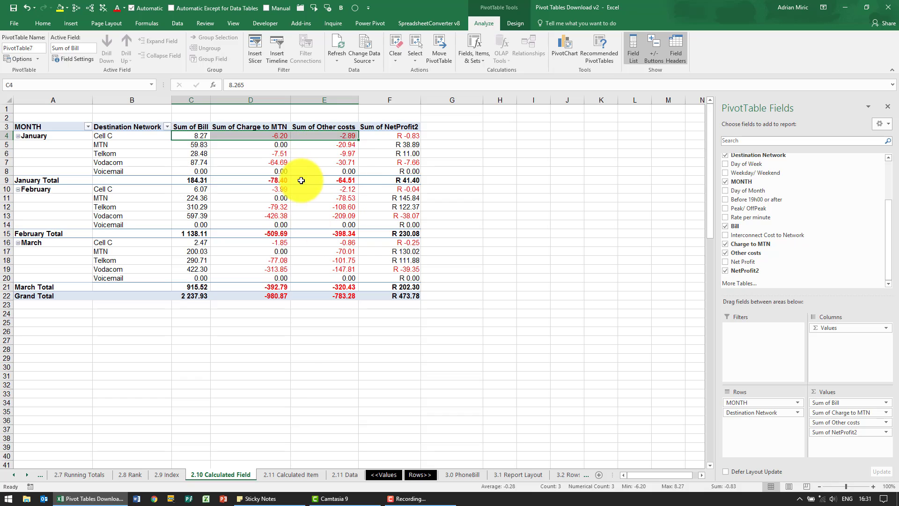
pyautogui.moveTo(457, 158)
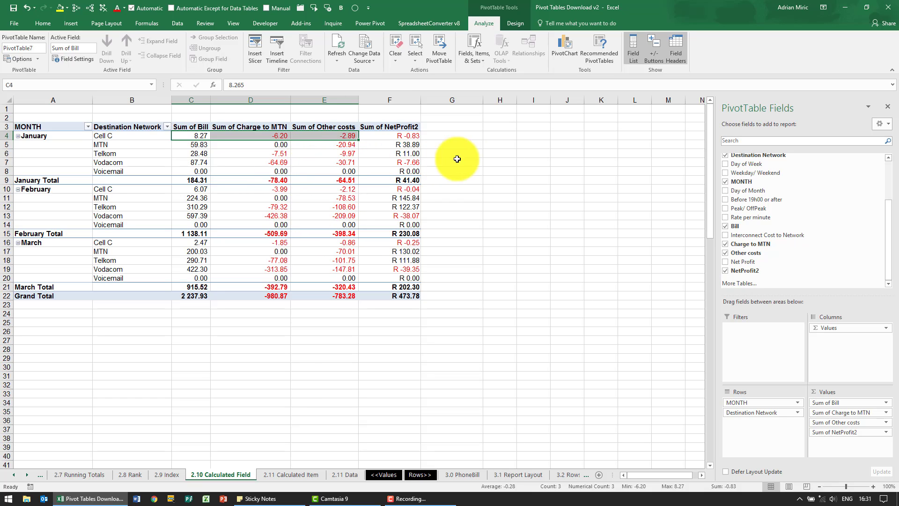
pyautogui.moveTo(498, 185)
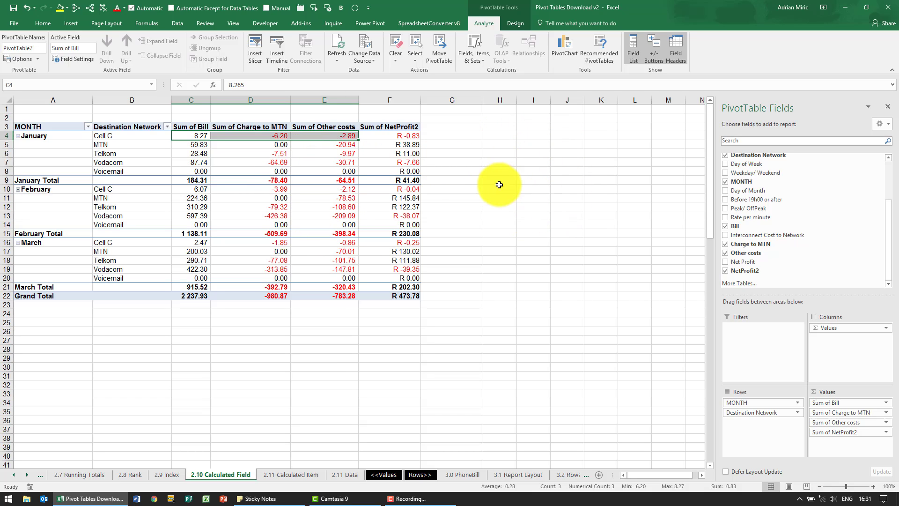